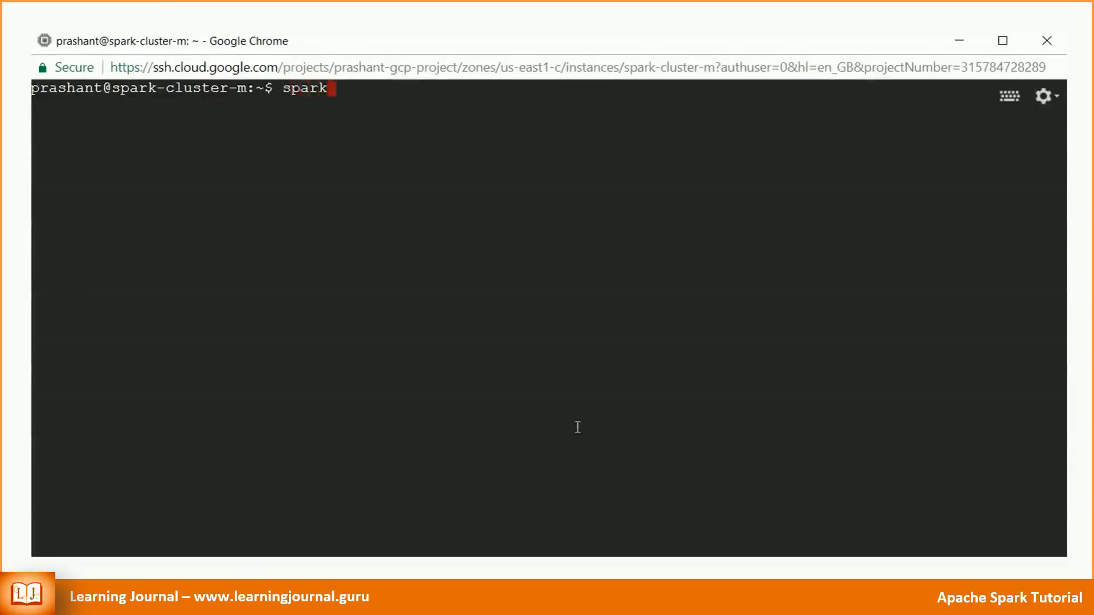
Launch the spark-sql interactive shell from the master node's prompt
text(-sql)
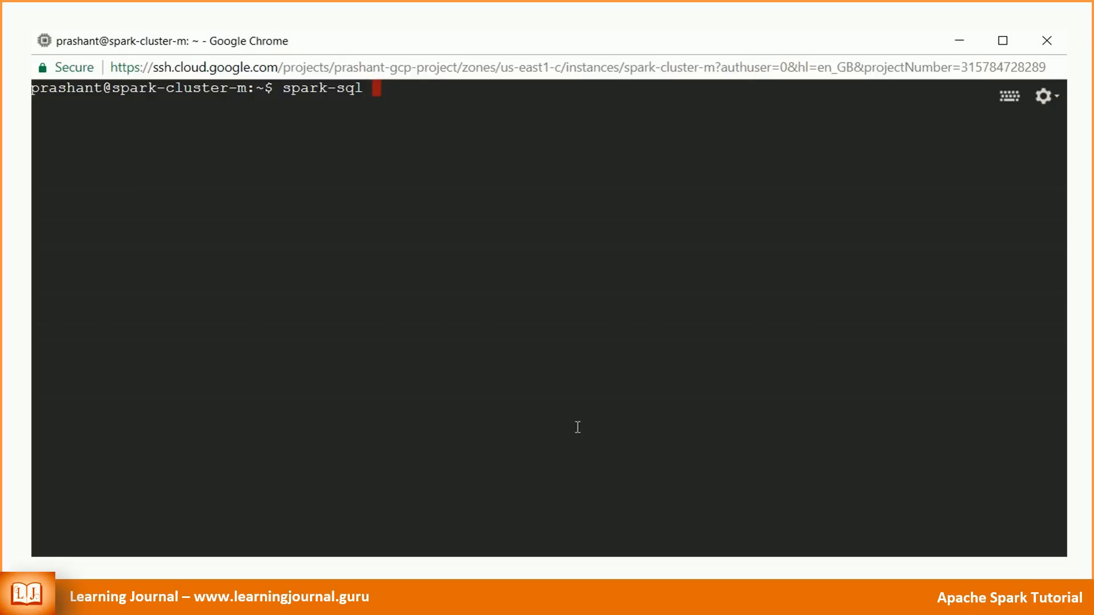
text(-)
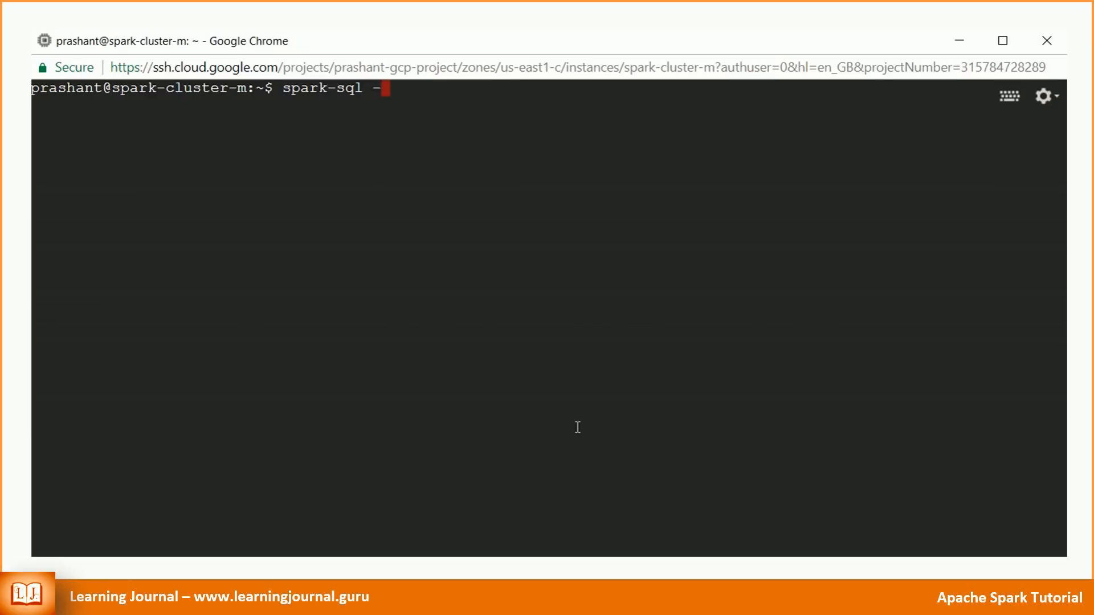
key(Return)
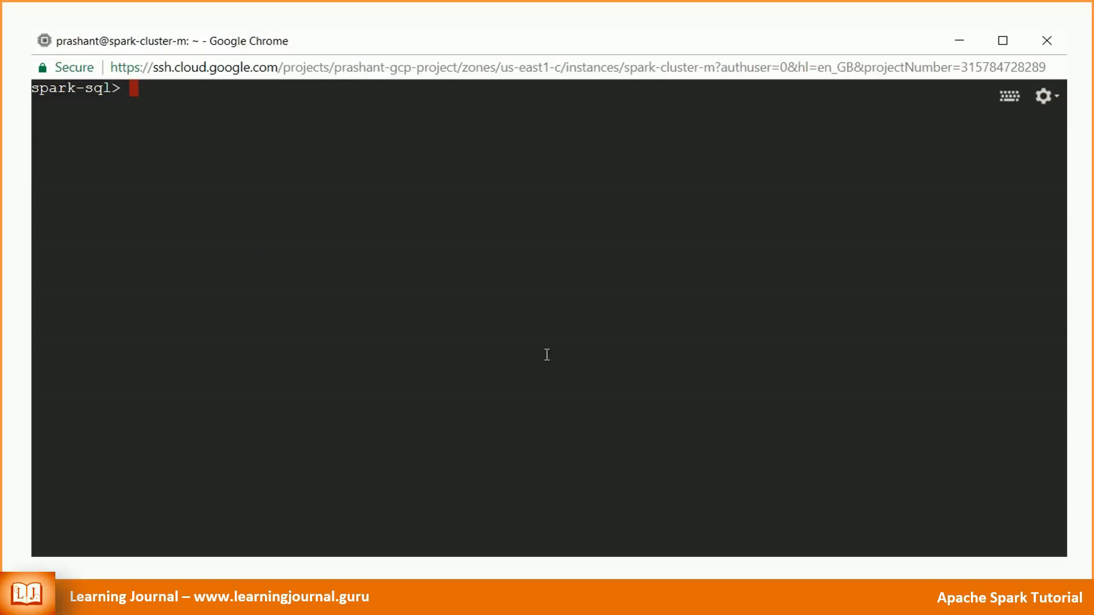
Run SHOW DATABASES, then CREATE DATABASE mysparkdb LOCATION '/home/prashant/mysparkdb/'
text(show data)
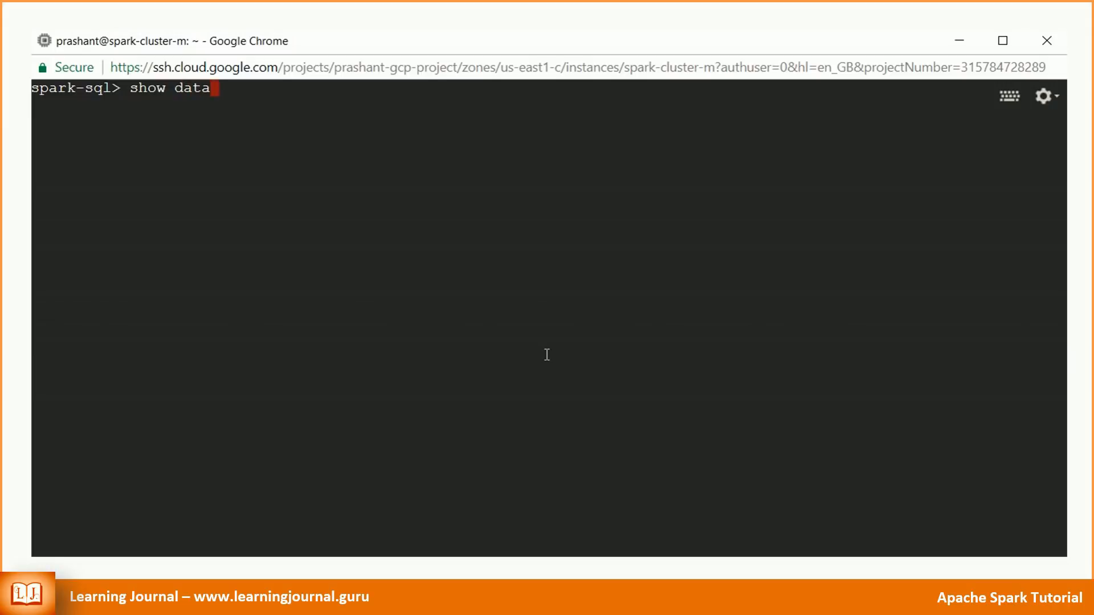
key(Return)
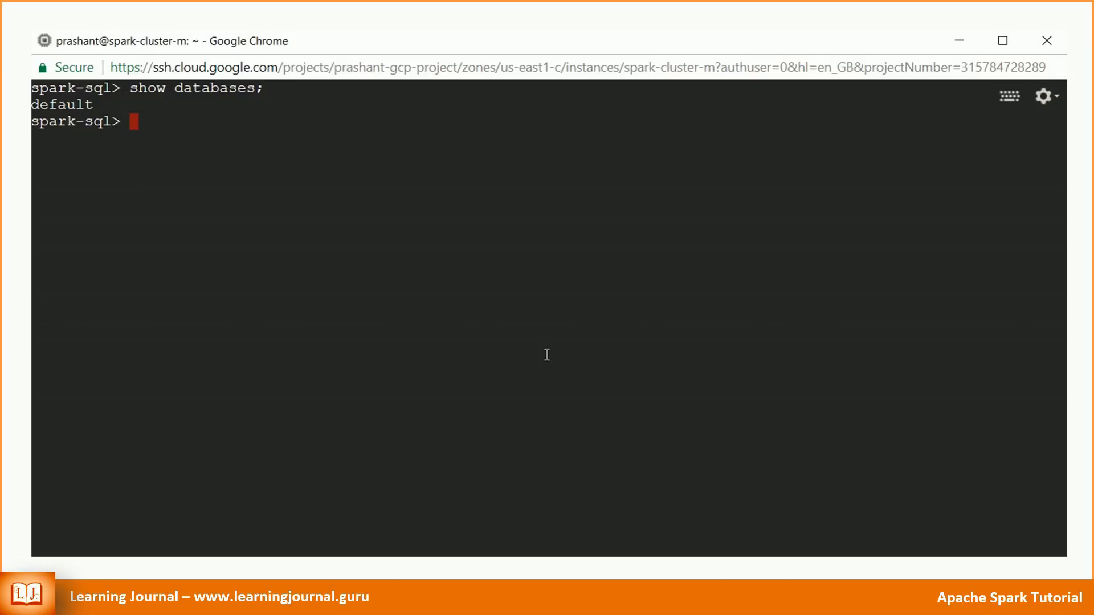
text(CREATE DATABASE myspark)
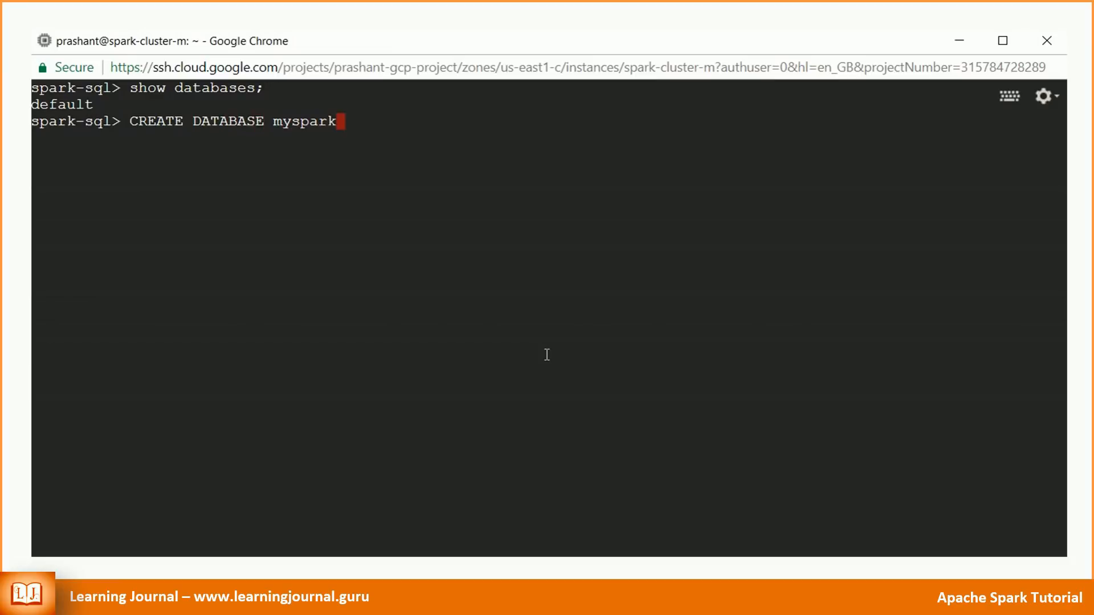
text(db)
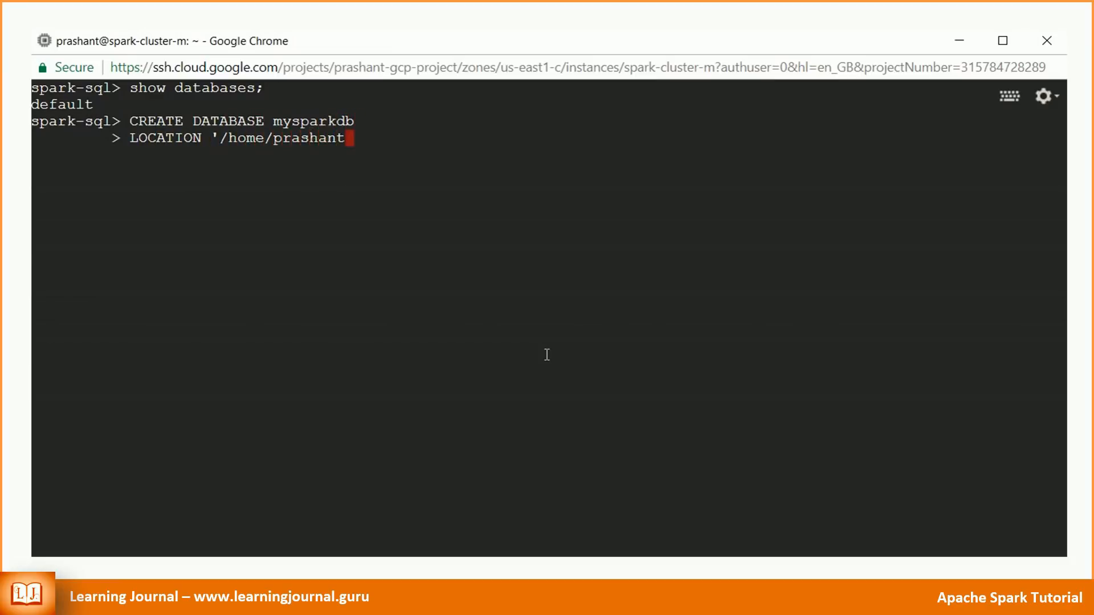
text(/mysparkdb/';)
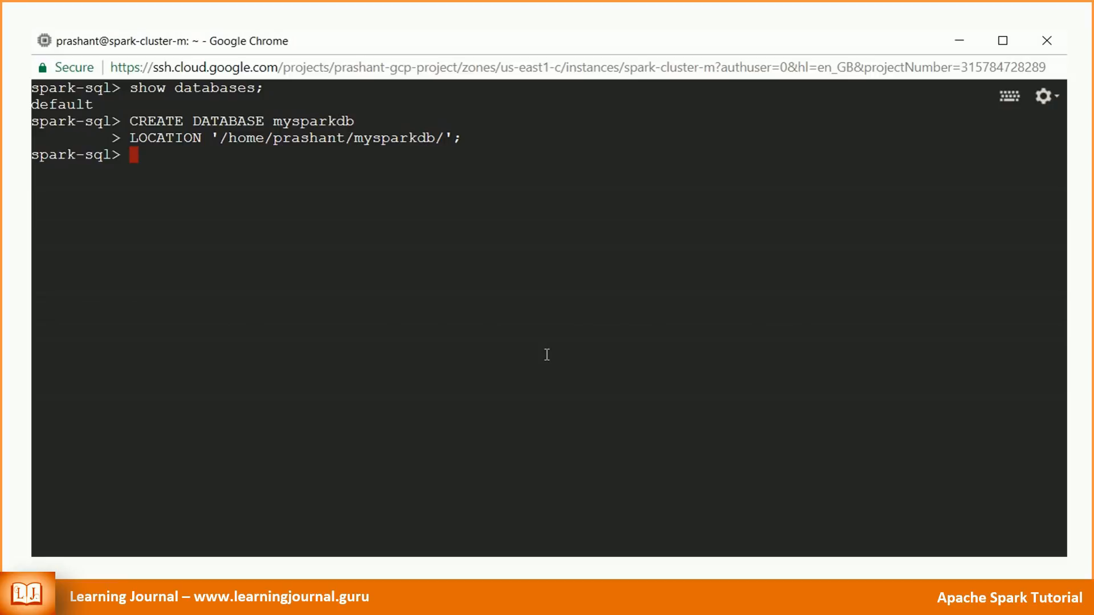
Run DESCRIBE DATABASE mysparkdb to confirm its HDFS location on spark-cluster-m
text(DESCRIBE DATABASE mysparkdb;)
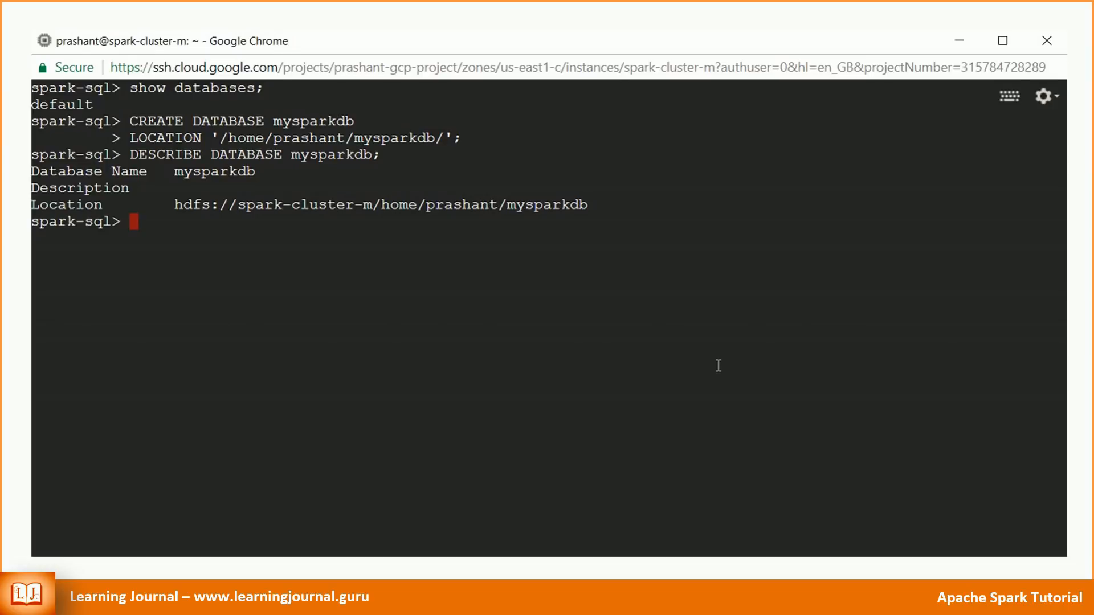
mouse_move(431, 370)
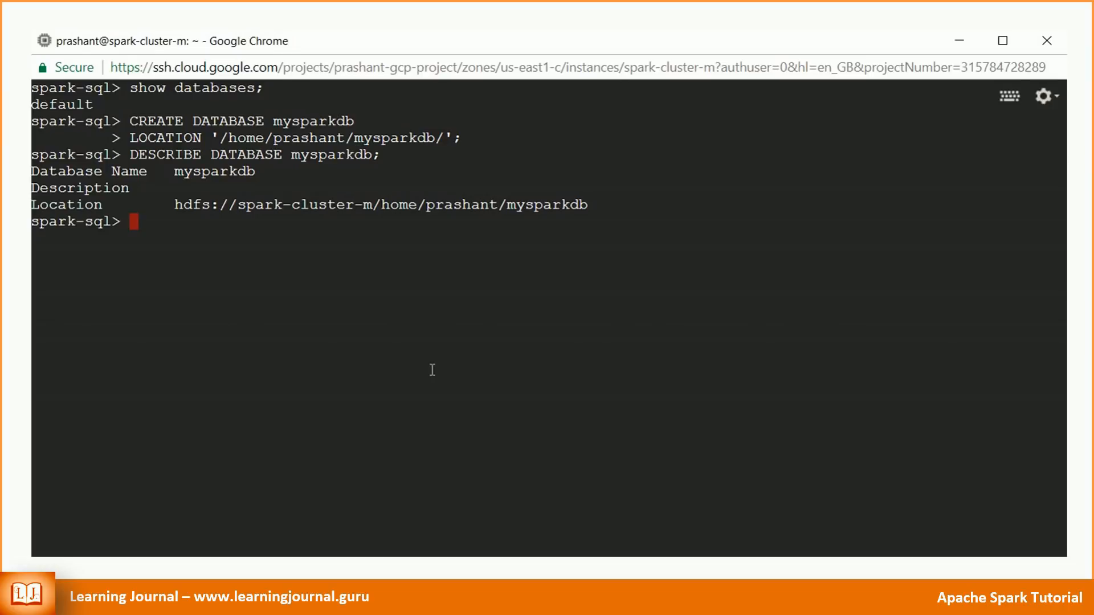
Run SET spark.sql.warehouse.dir; to show the current warehouse directory
text(SET spark.sql.warehouse.dir;)
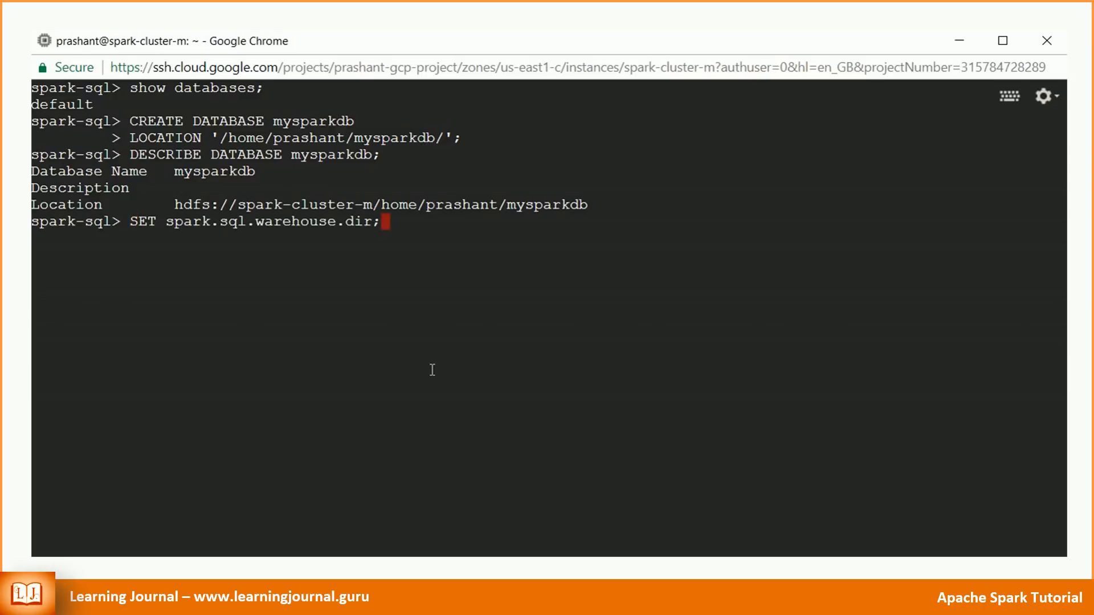
key(Return)
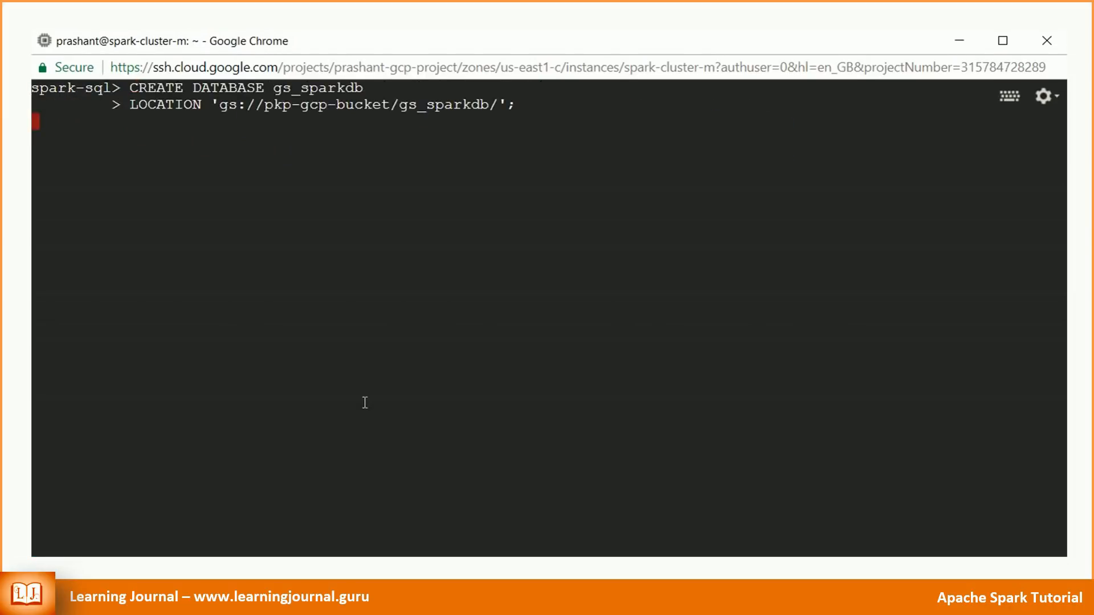
Create gs_sparkdb at gs://pkp-gcp-bucket/gs_sparkdb/ and begin describing it
key(Return)
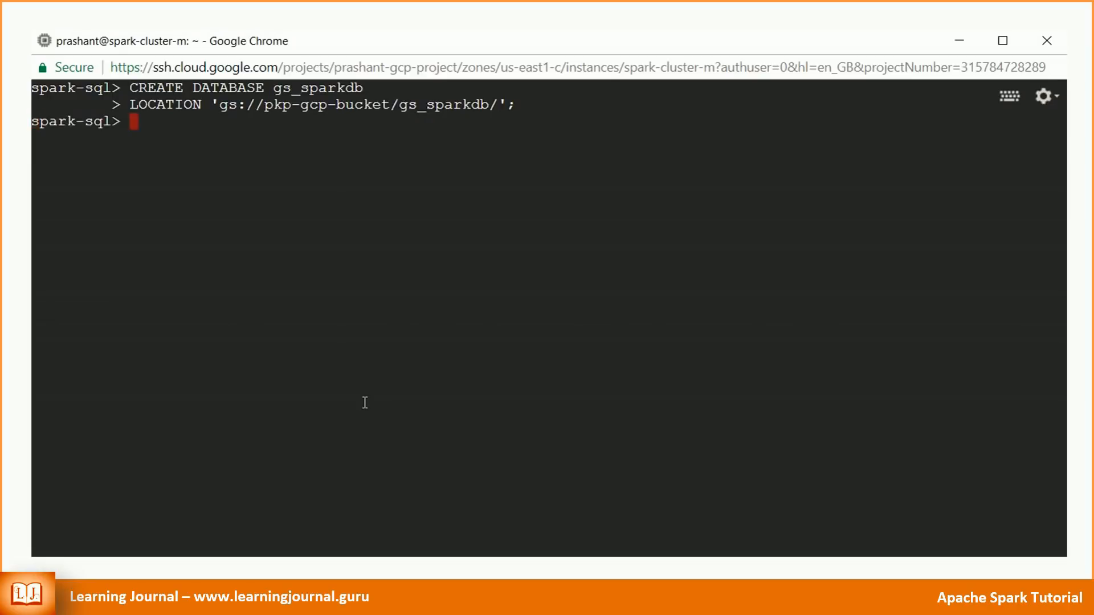
text(describe database gs_)
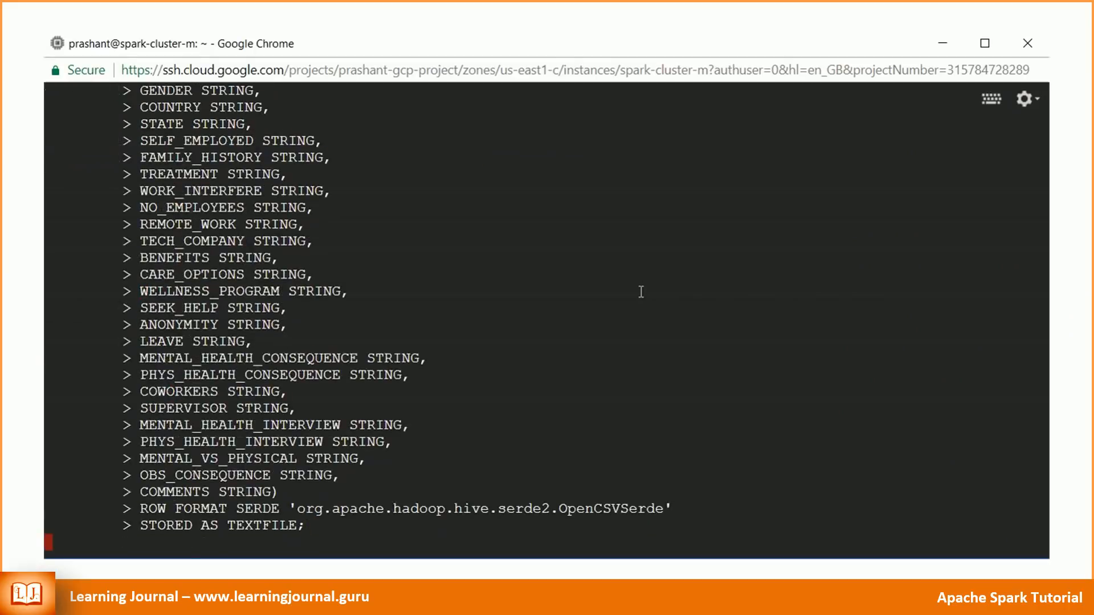
Run show tables; to list the tables in the current database
text(show tables;)
text(de)
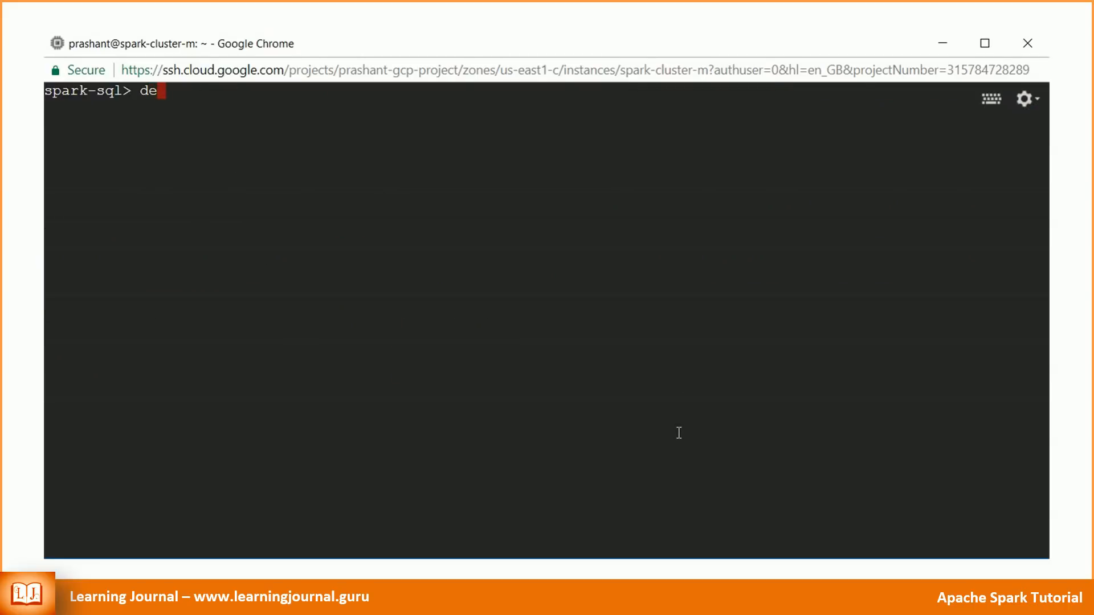
Run describe table extended mysparkdb.hive_surveys; to reveal its table type
text(scribe table ex)
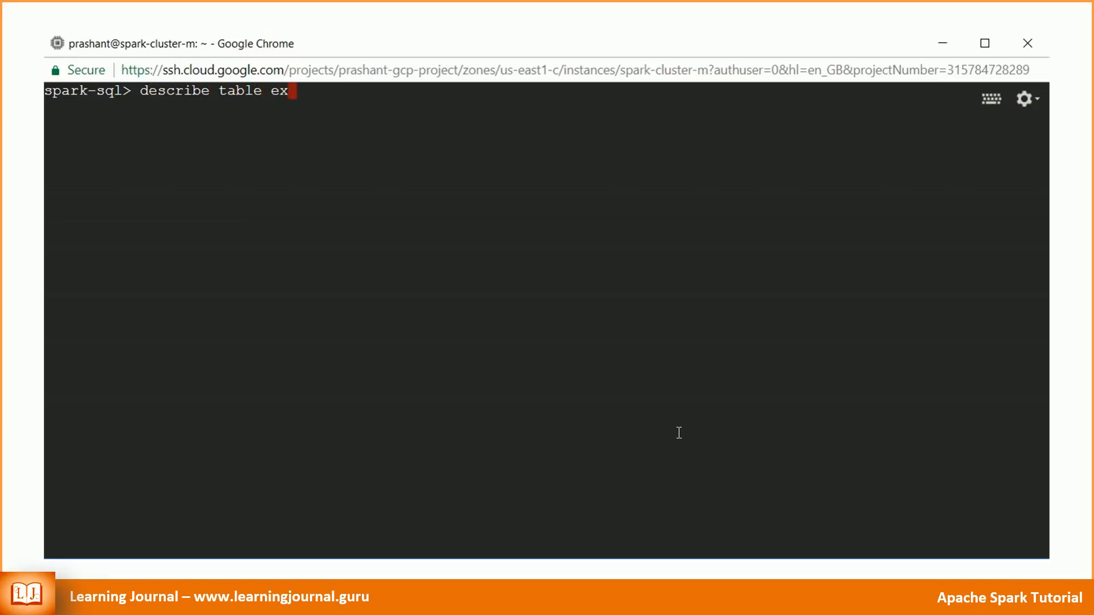
text(tended mysparkdb.hive_surveys;)
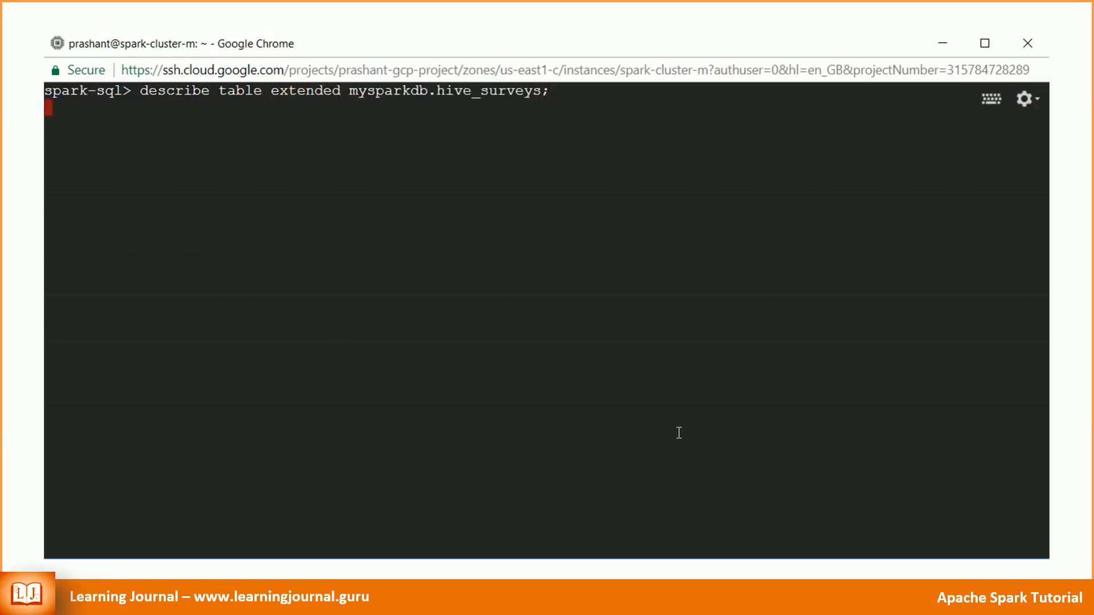
key(Return)
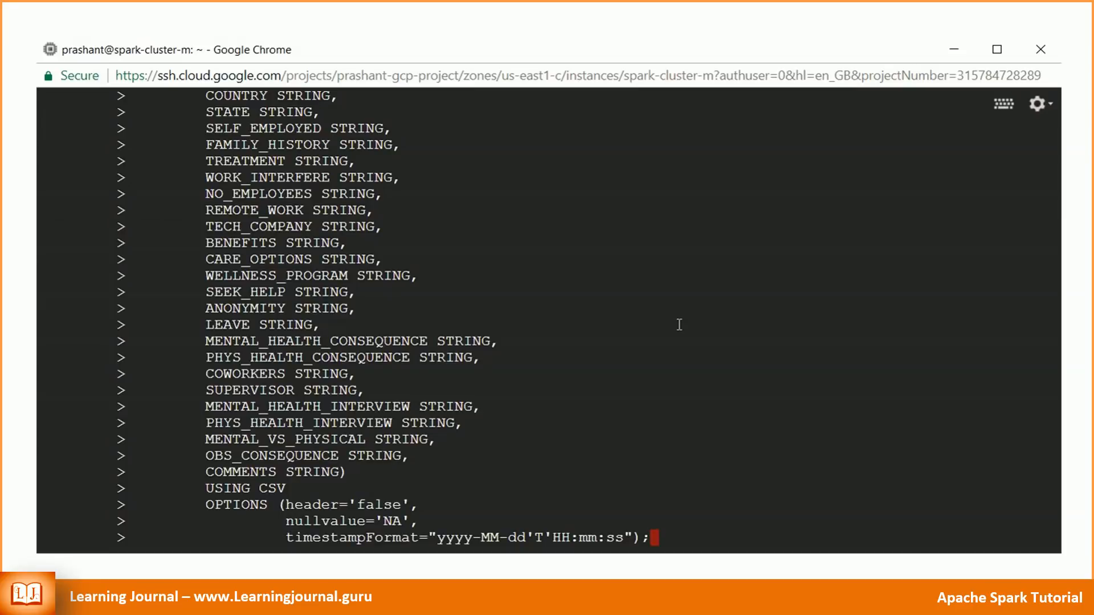
Submit the CREATE TABLE surveys statement using CSV with header false and nullvalue NA
key(Return)
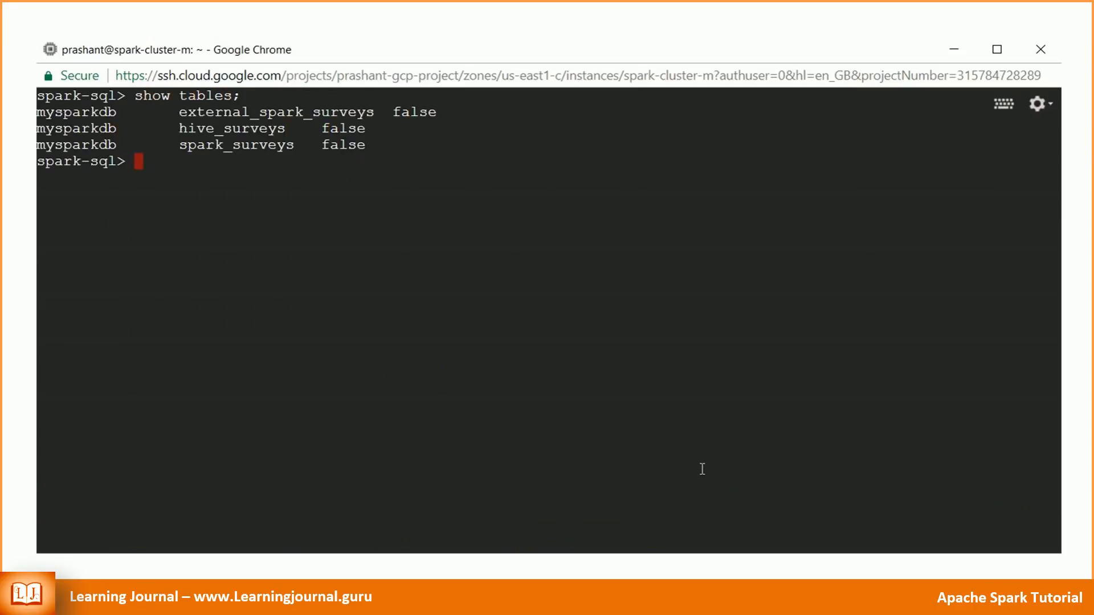
Run describe table extended spark_surveys; confirming it is a MANAGED table
text(describe table extended)
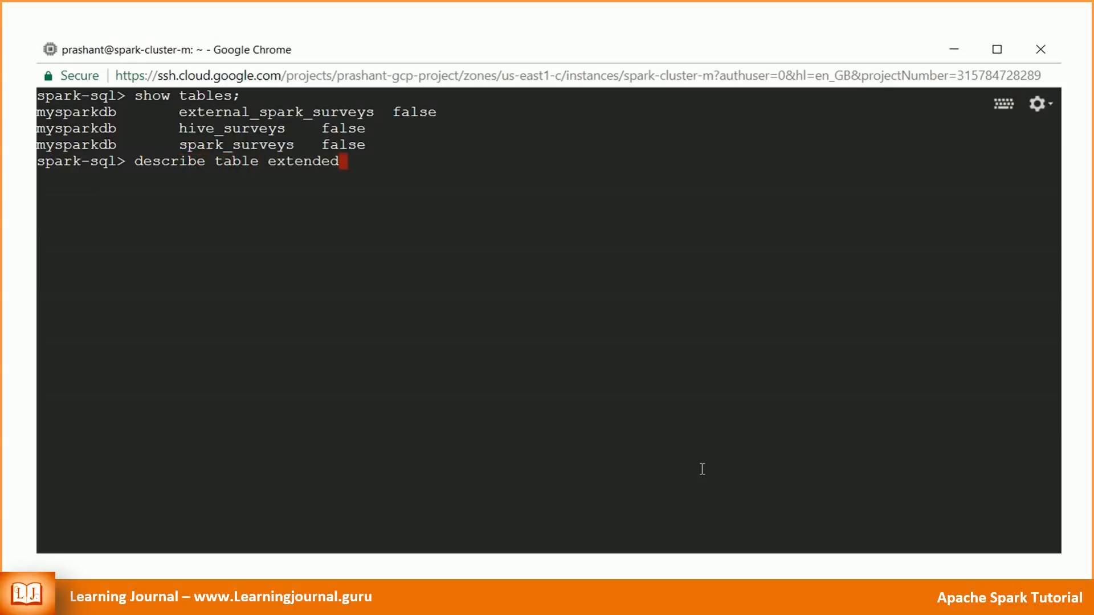
double_click(275, 111)
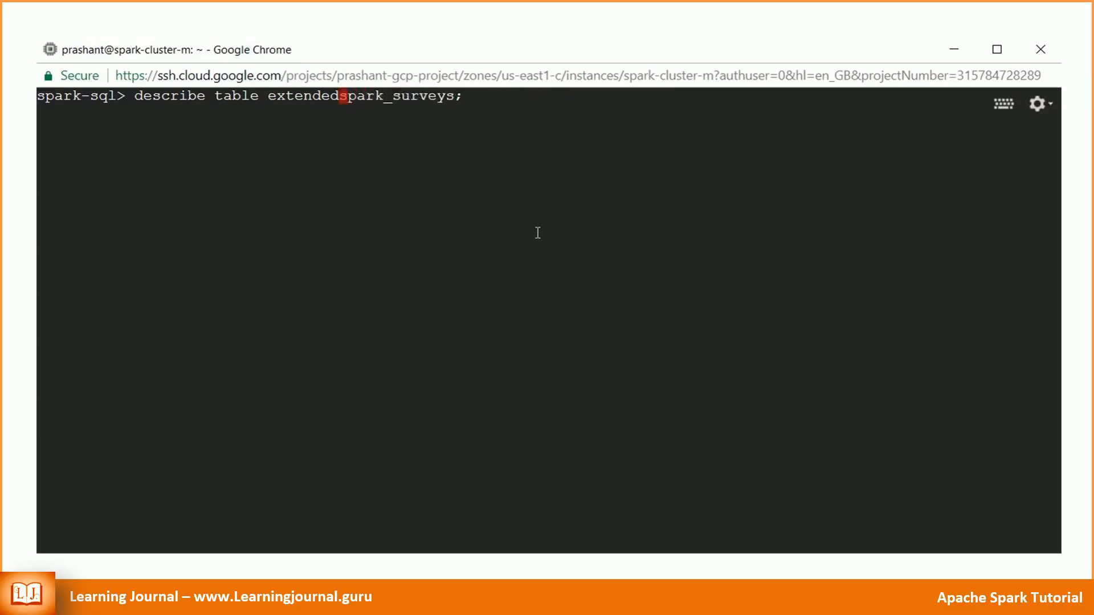
key(Return)
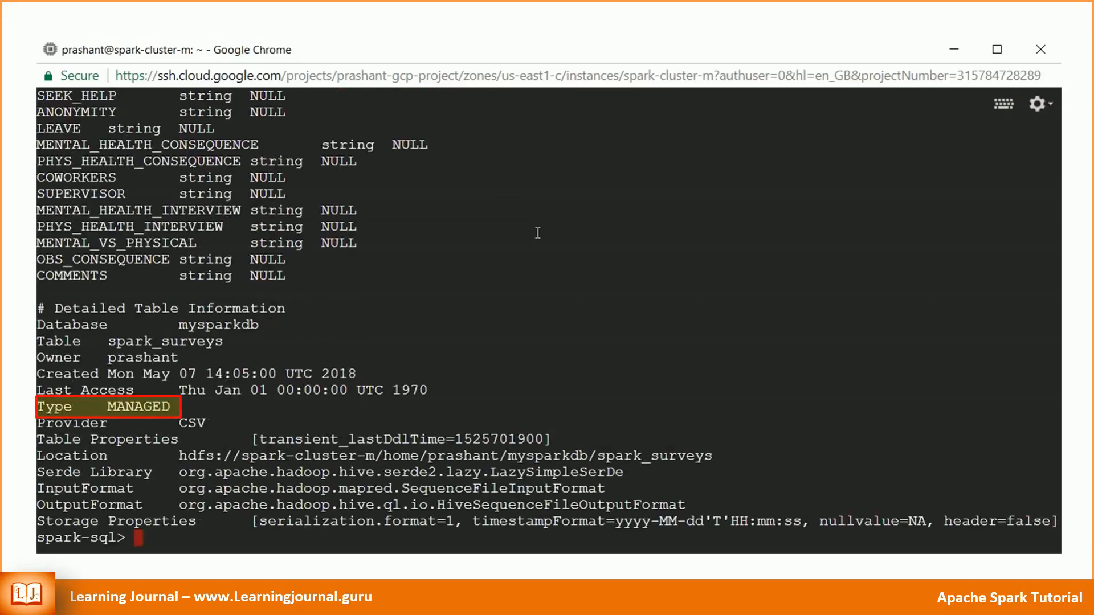